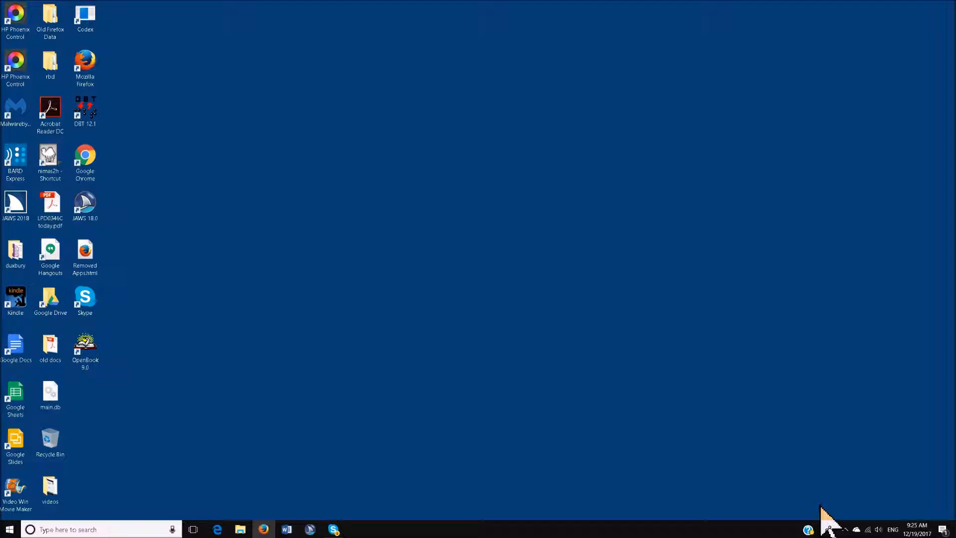
- Ask Cortana to "open word 2016" to launch Word
{"action": "left_click", "coordinate": [173, 529]}
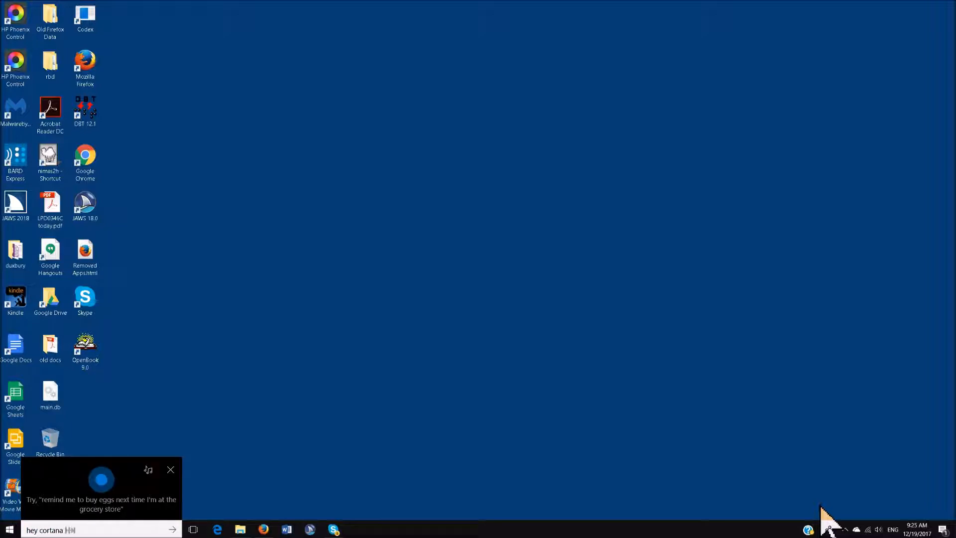
{"action": "type", "text": "open word 2"}
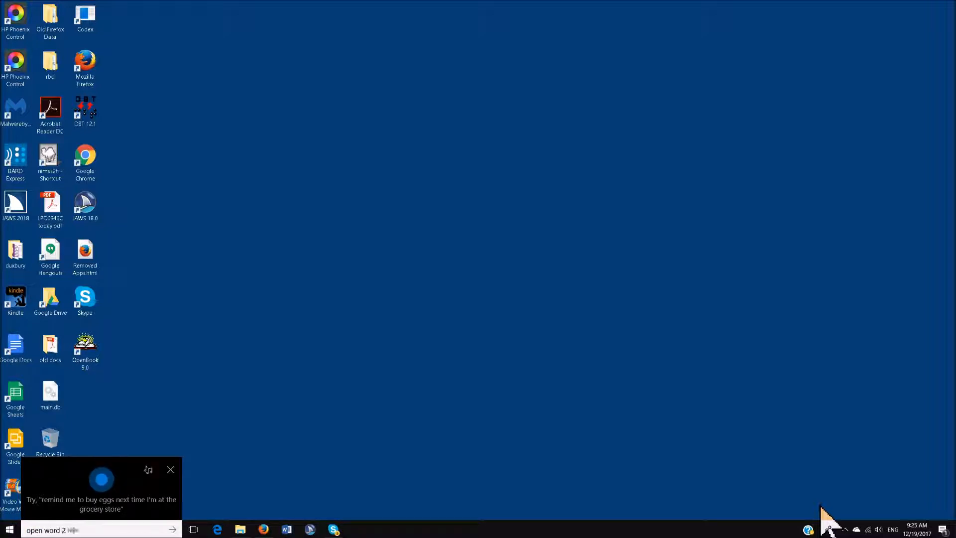
{"action": "type", "text": "016"}
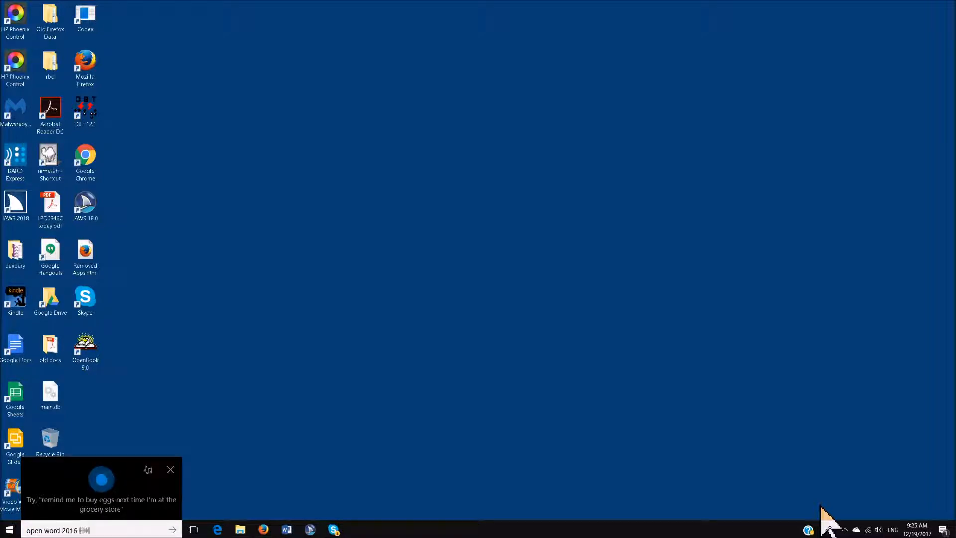
{"action": "left_click", "coordinate": [172, 530]}
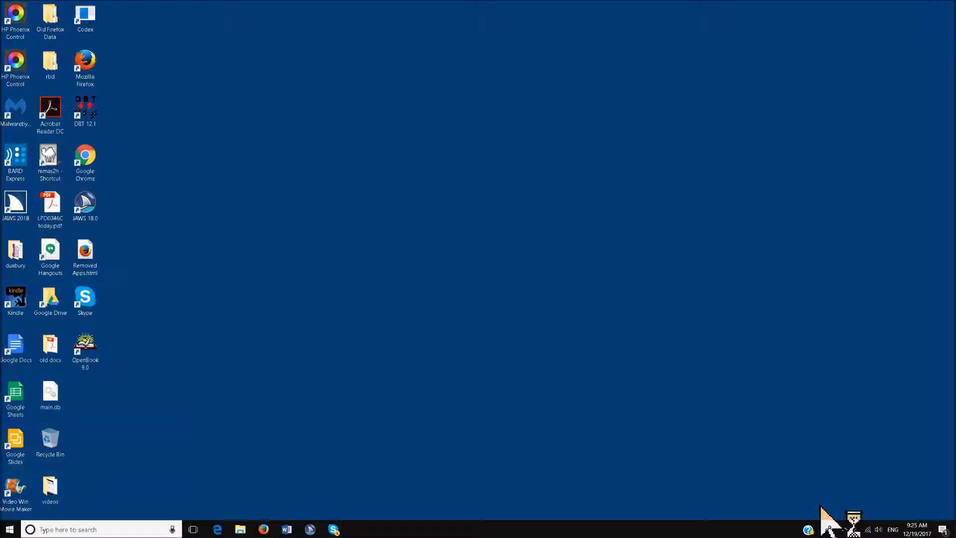
- Switch to Word 2016 and create a new blank document
{"action": "left_click", "coordinate": [286, 529]}
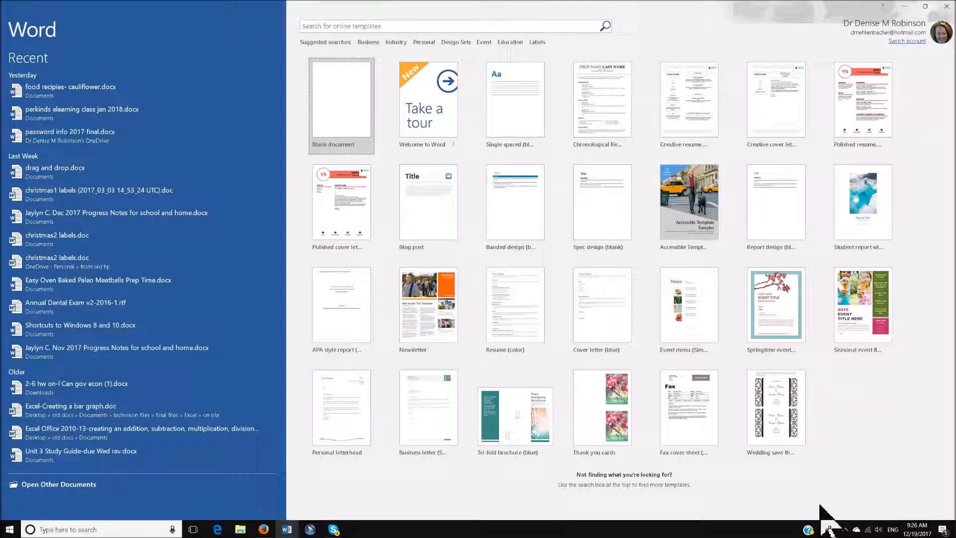
{"action": "left_click", "coordinate": [340, 100]}
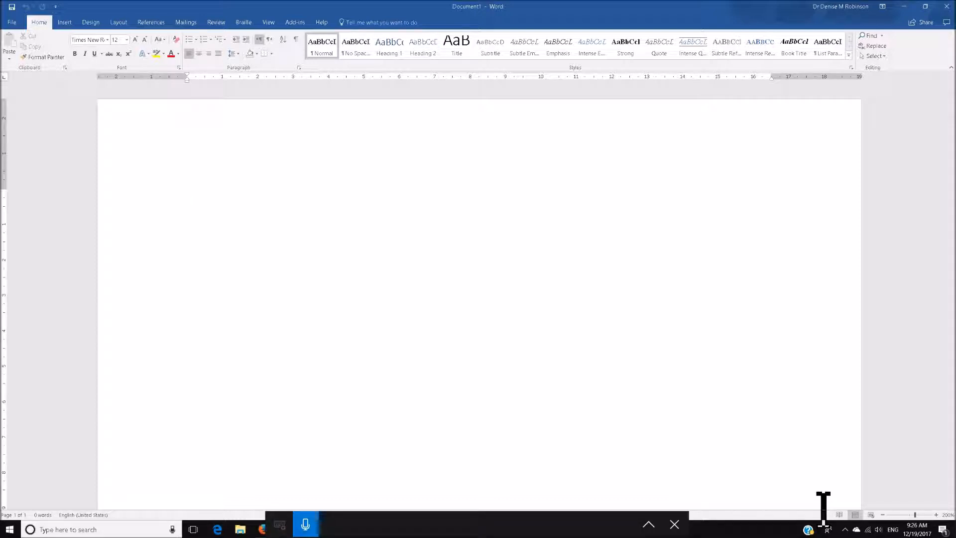
{"action": "mouse_move", "coordinate": [814, 494]}
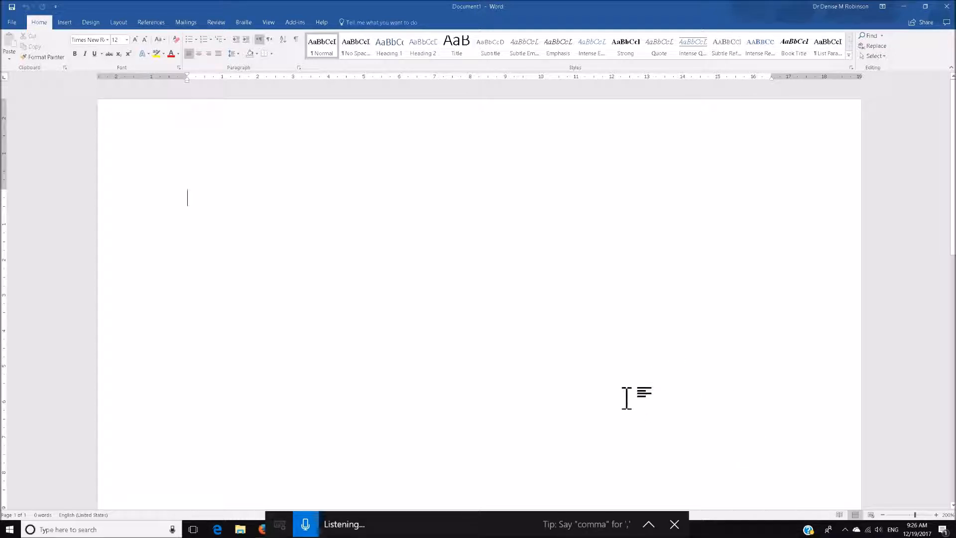
{"action": "mouse_move", "coordinate": [683, 400]}
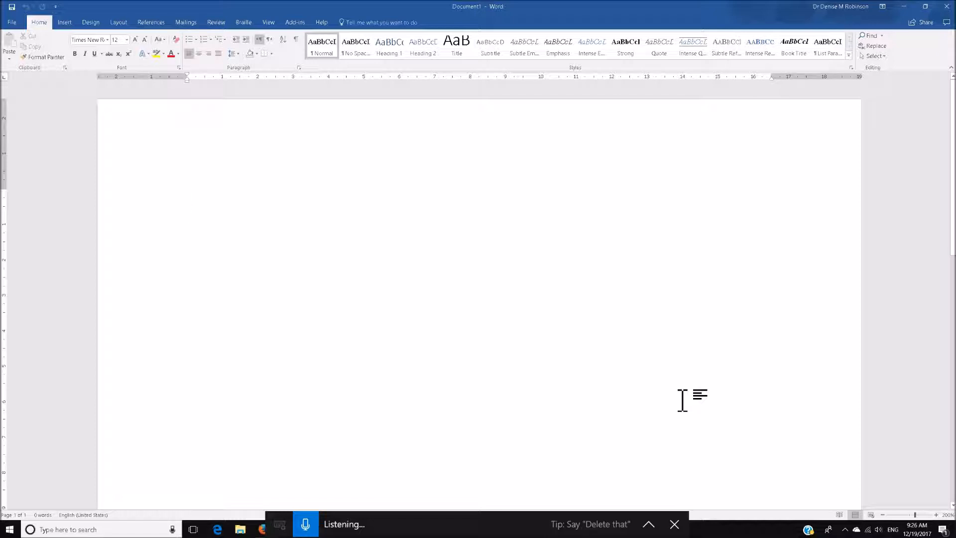
- Dictate the opening sentence about the dictation bar showing Listening into the document
{"action": "type", "text": "Go ahead and take my mouth so you can actually see it and it says listening here and that's gonna type out on my computer"}
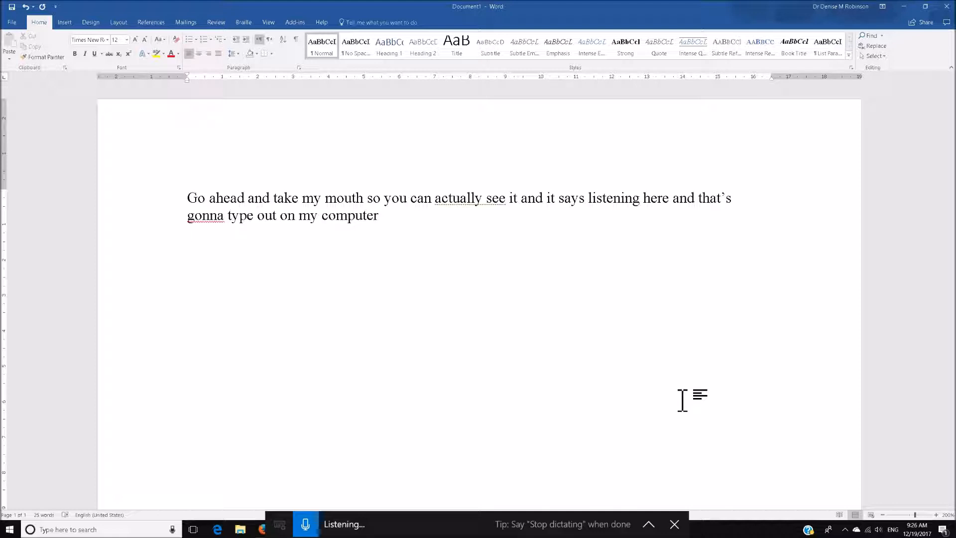
- Dictate the passage on the Windows 10 Fall Creators Update making voice dictation easier
{"action": "type", "text": "Windows 10 fall creators update makes voice dictation much easier to use. now, you can immediately begin dictation by pressing a key windows plus H on your keyboard you don't have to dig through your control panel and set anything up."}
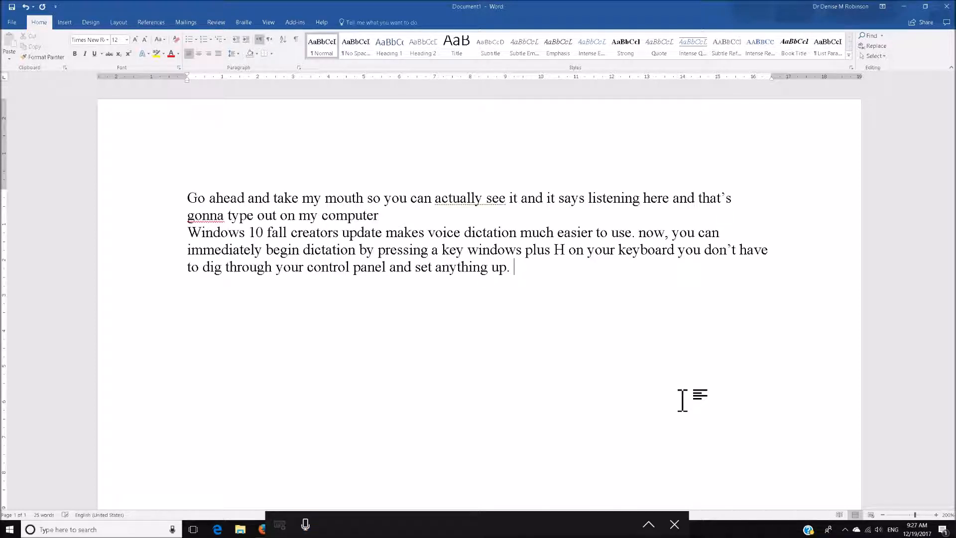